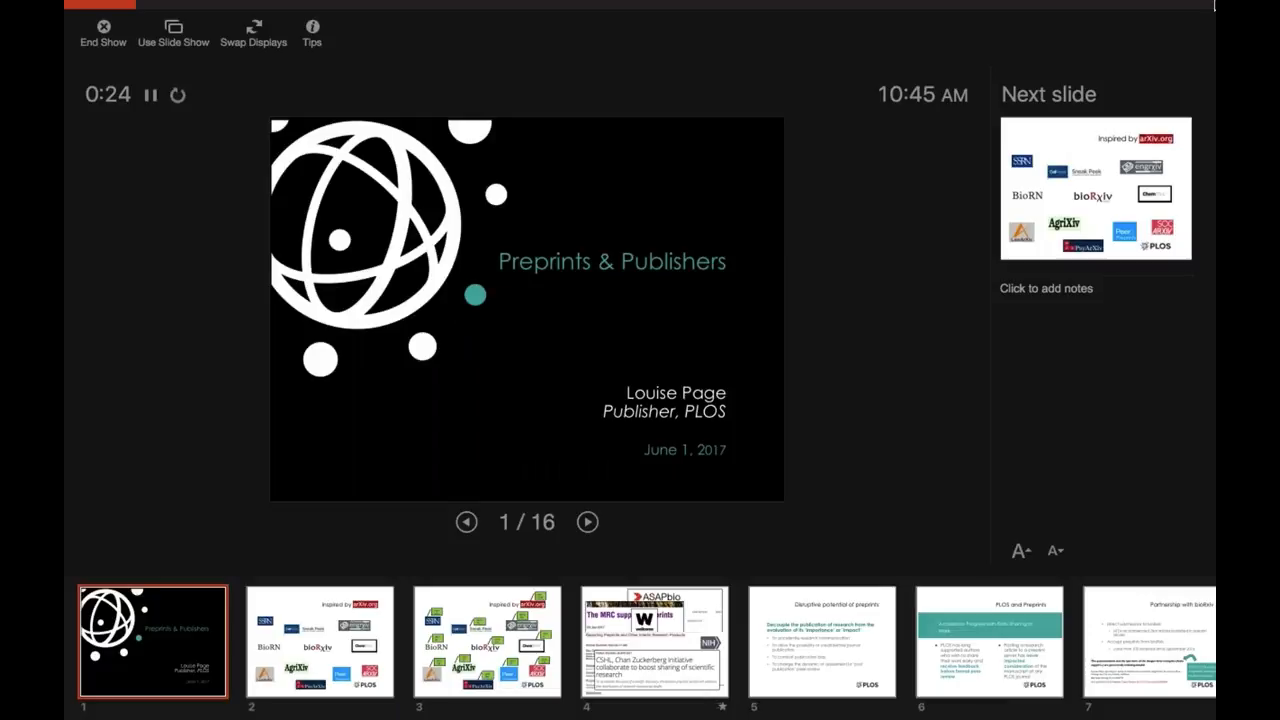
- Advance from the title slide through slide 2 to the preprint-server logos slide
click(588, 522)
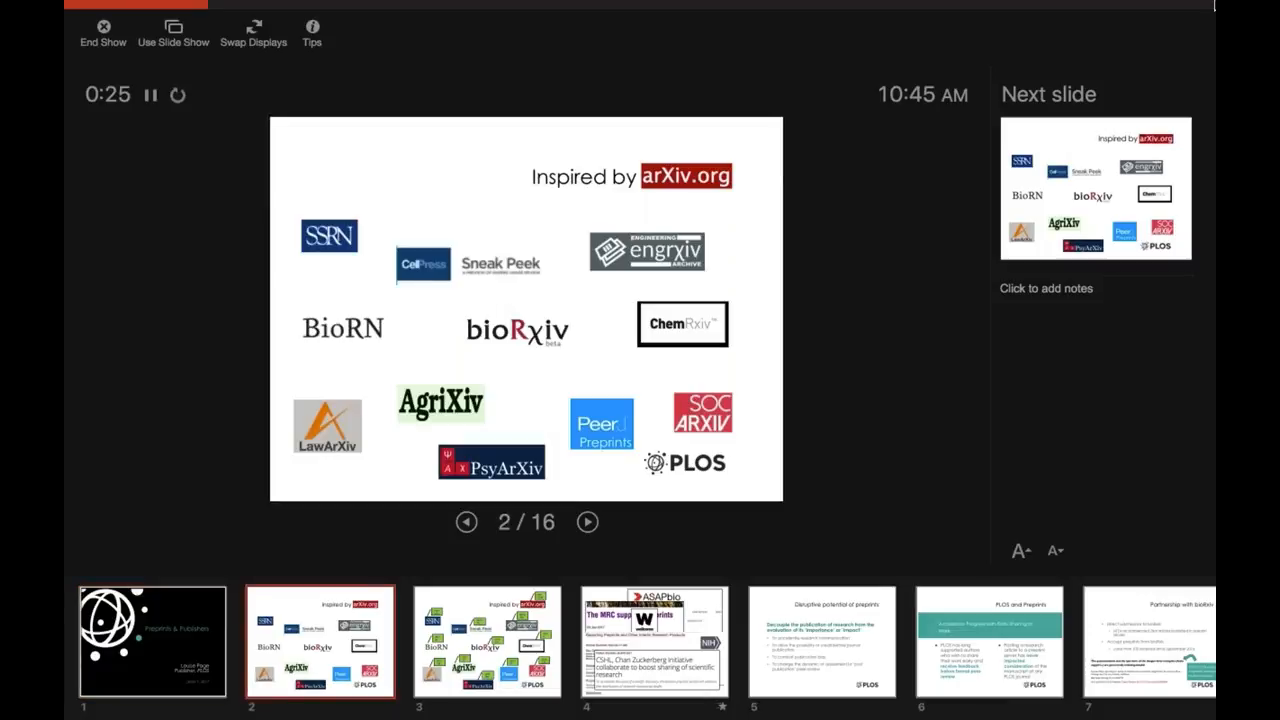
click(587, 522)
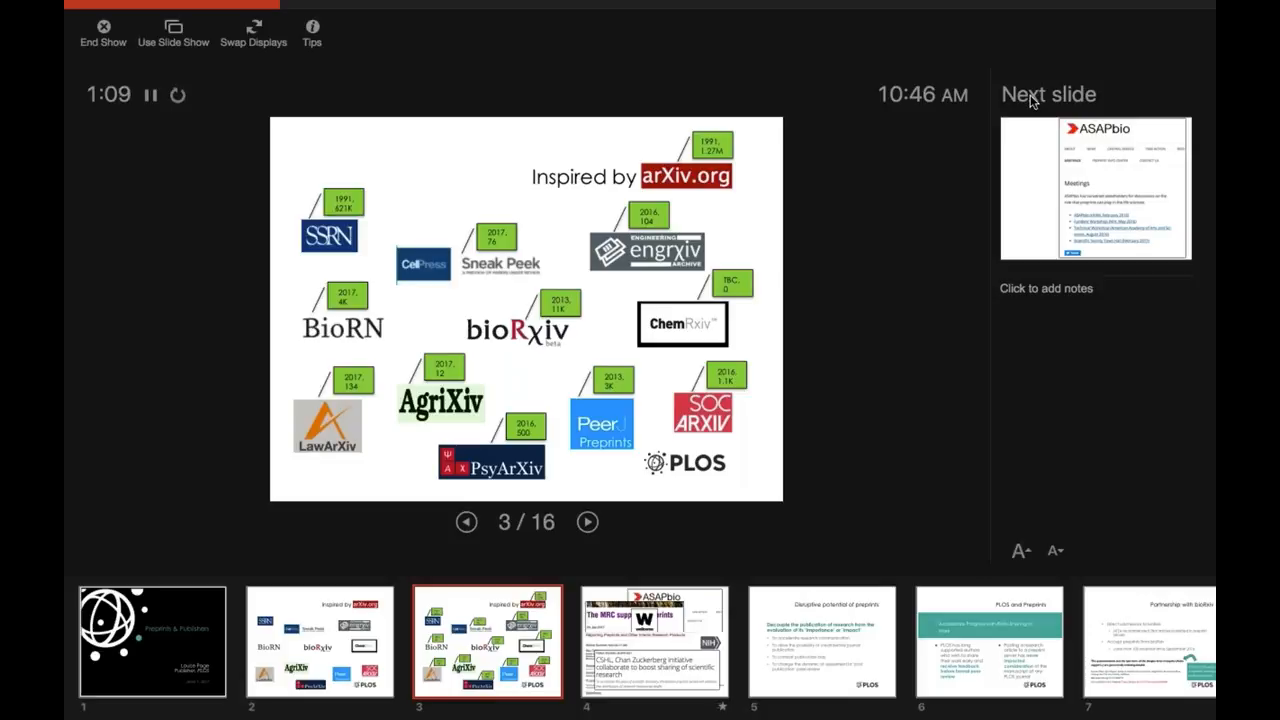
- Play the news-clippings slide's build, then move on to 'Disruptive potential of preprints'
click(588, 522)
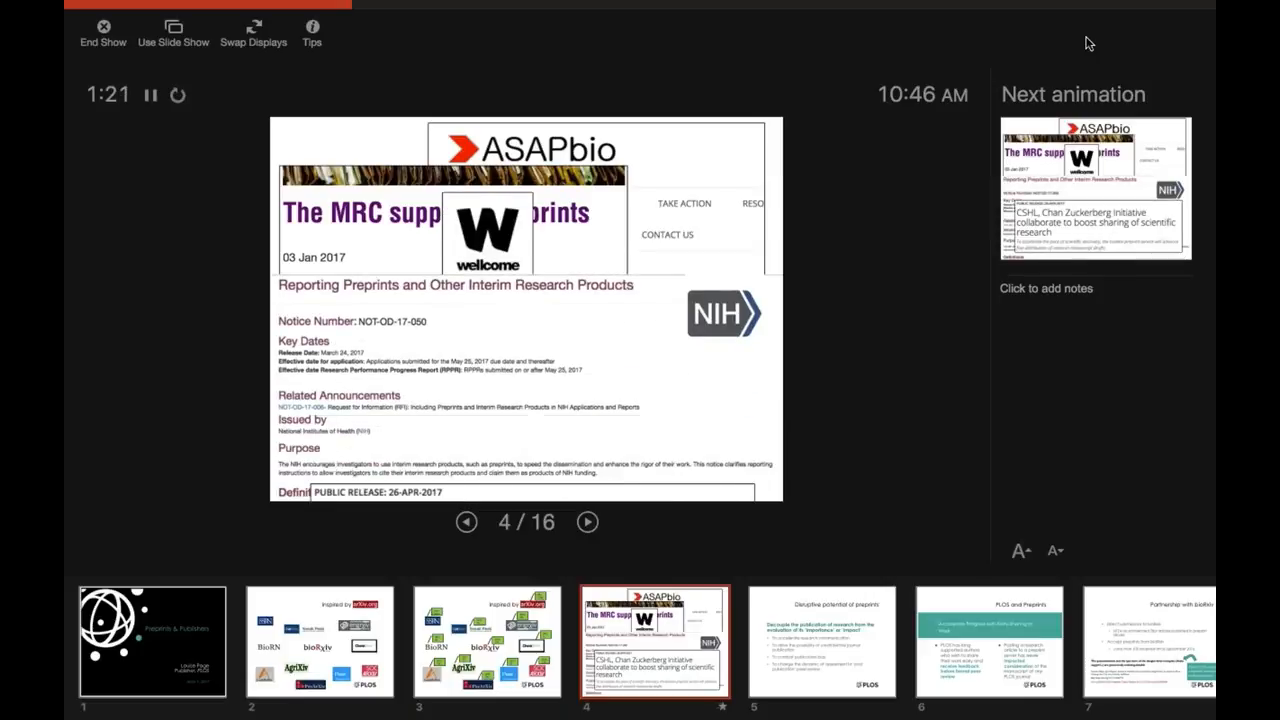
click(588, 522)
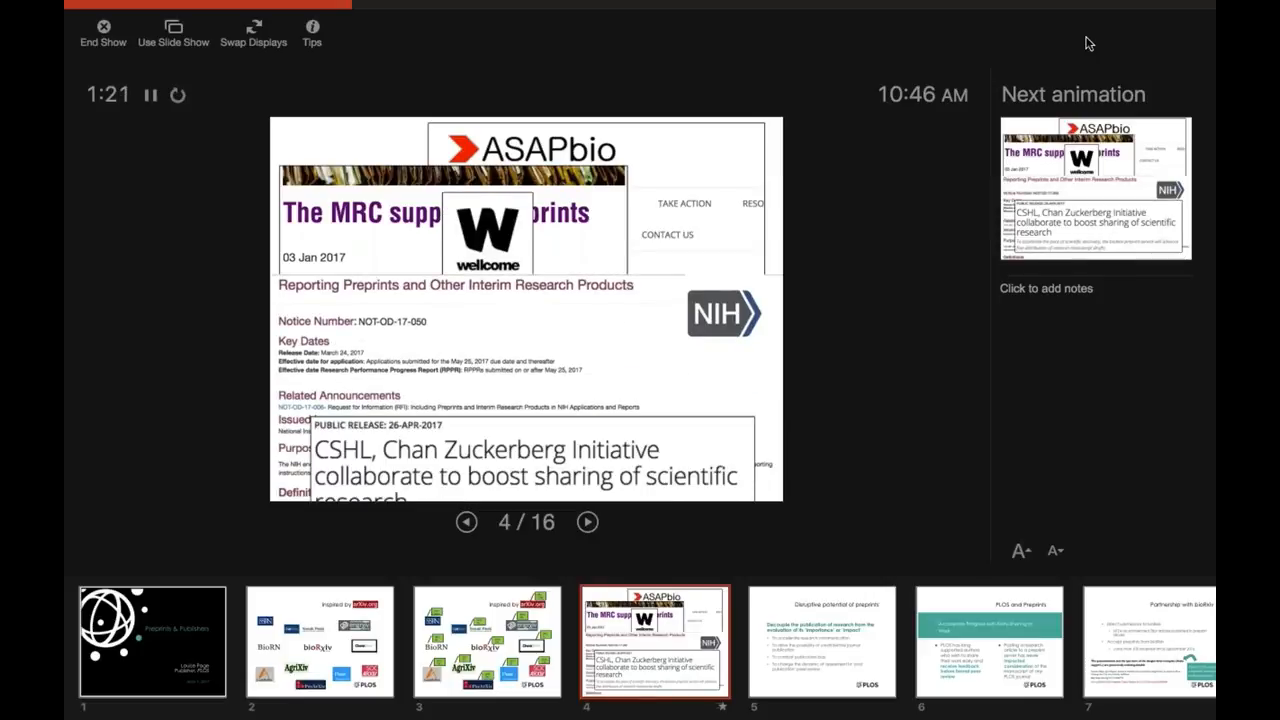
click(587, 522)
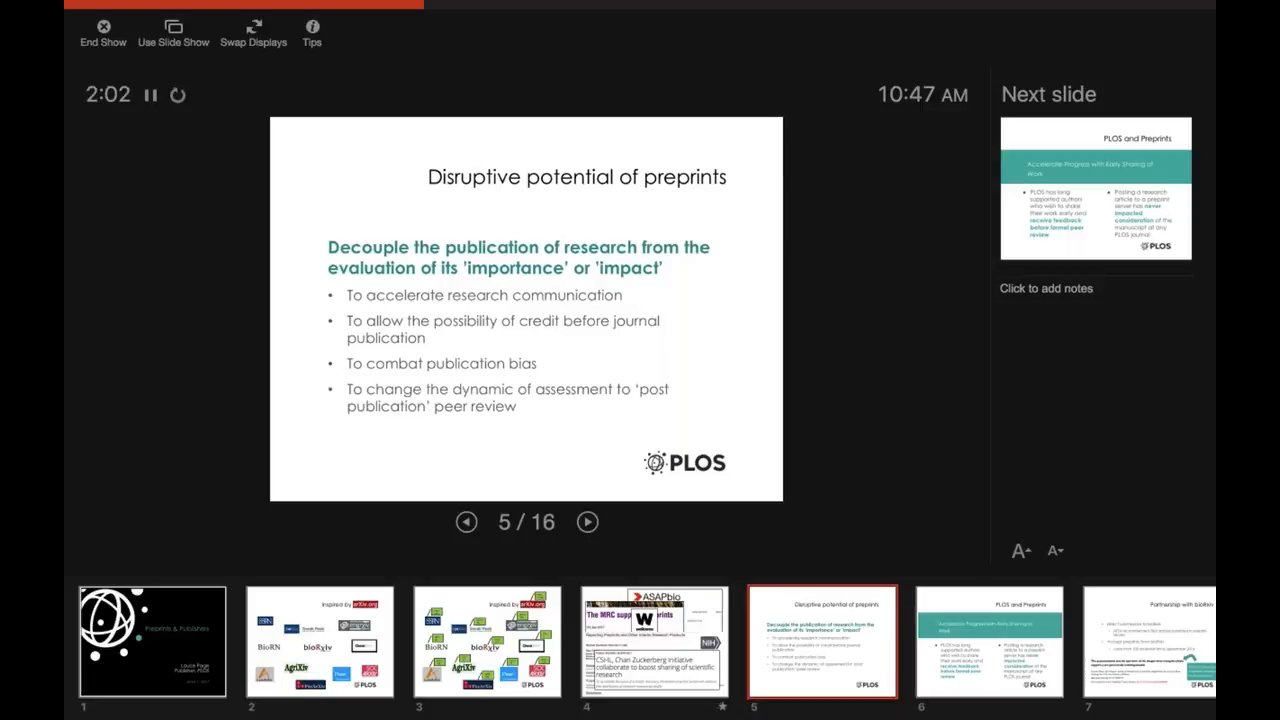
- Advance through 'PLOS and Preprints' to slide 7, 'Partnership with bioRxiv'
click(587, 522)
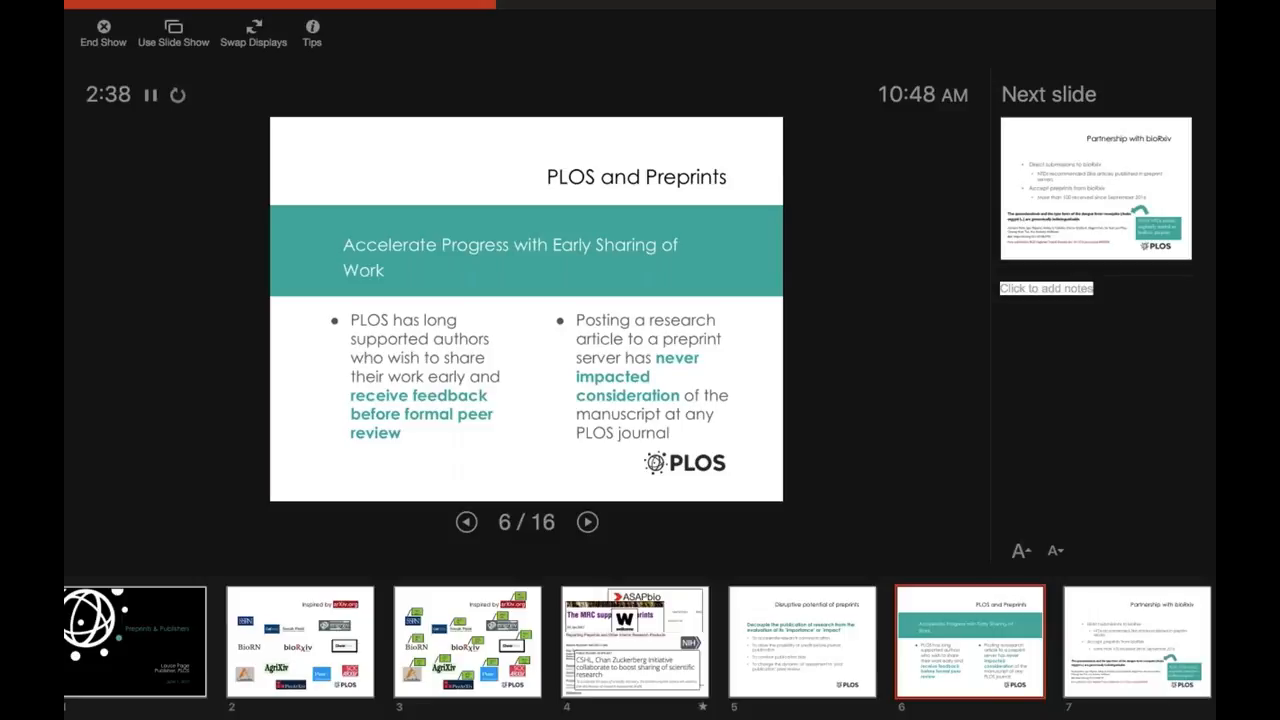
click(587, 522)
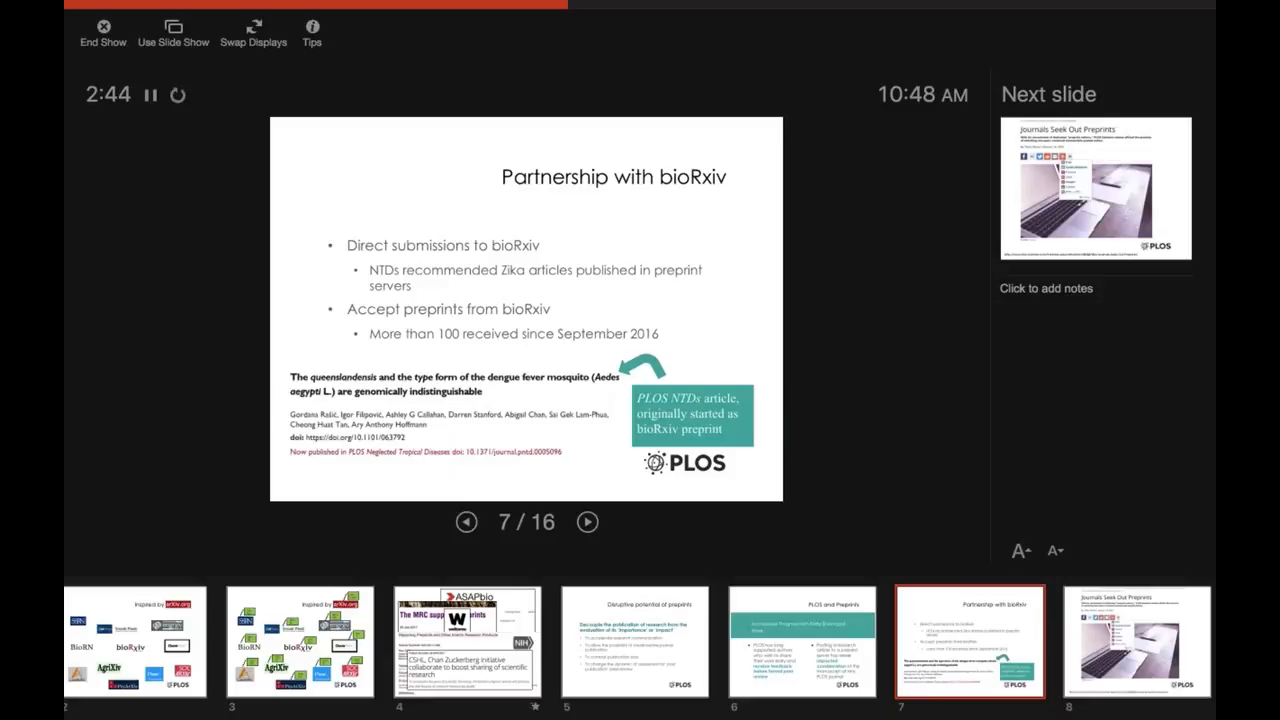
- Advance past the publisher-role slides and 'The Waiting Game' chart to 'What publishers do'
click(587, 522)
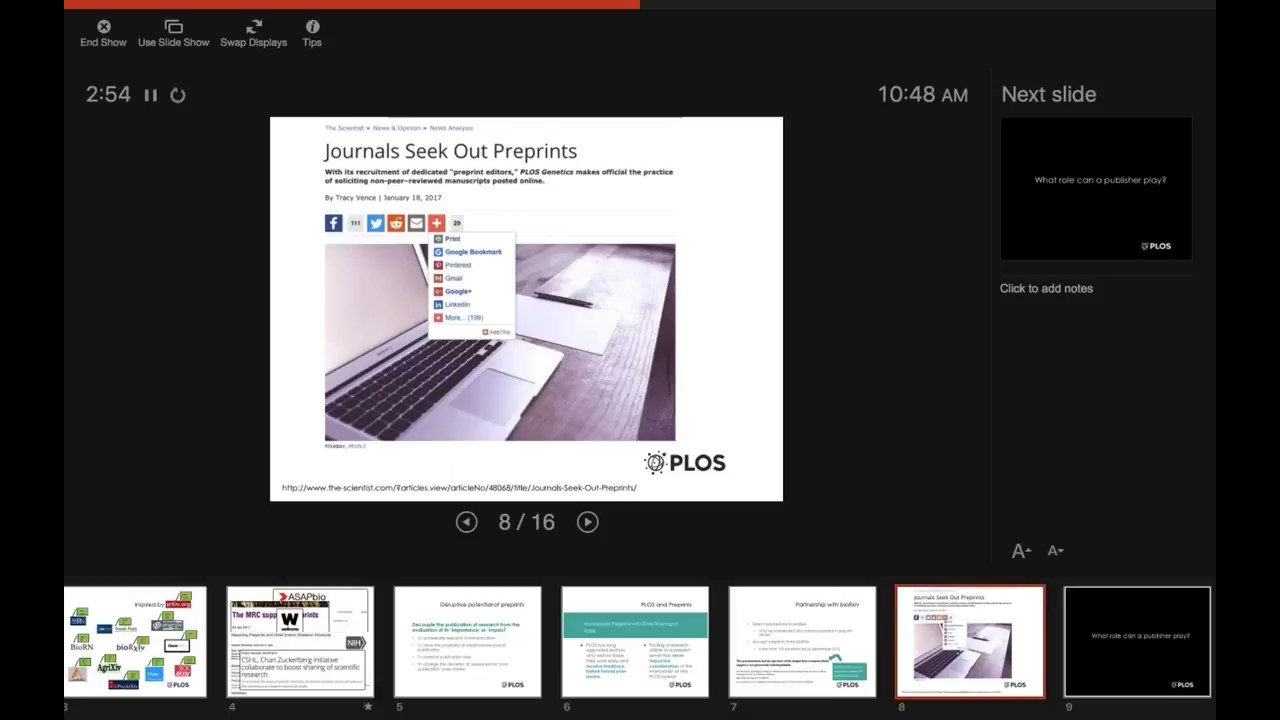
click(587, 521)
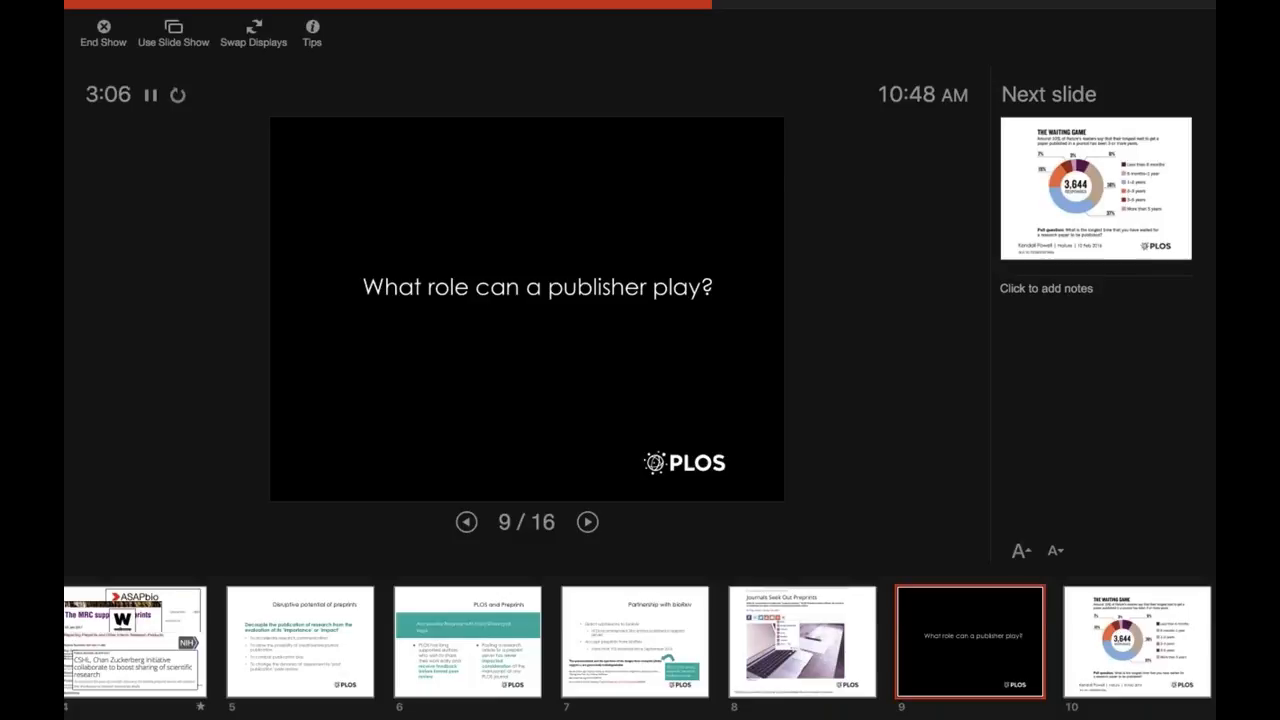
click(588, 522)
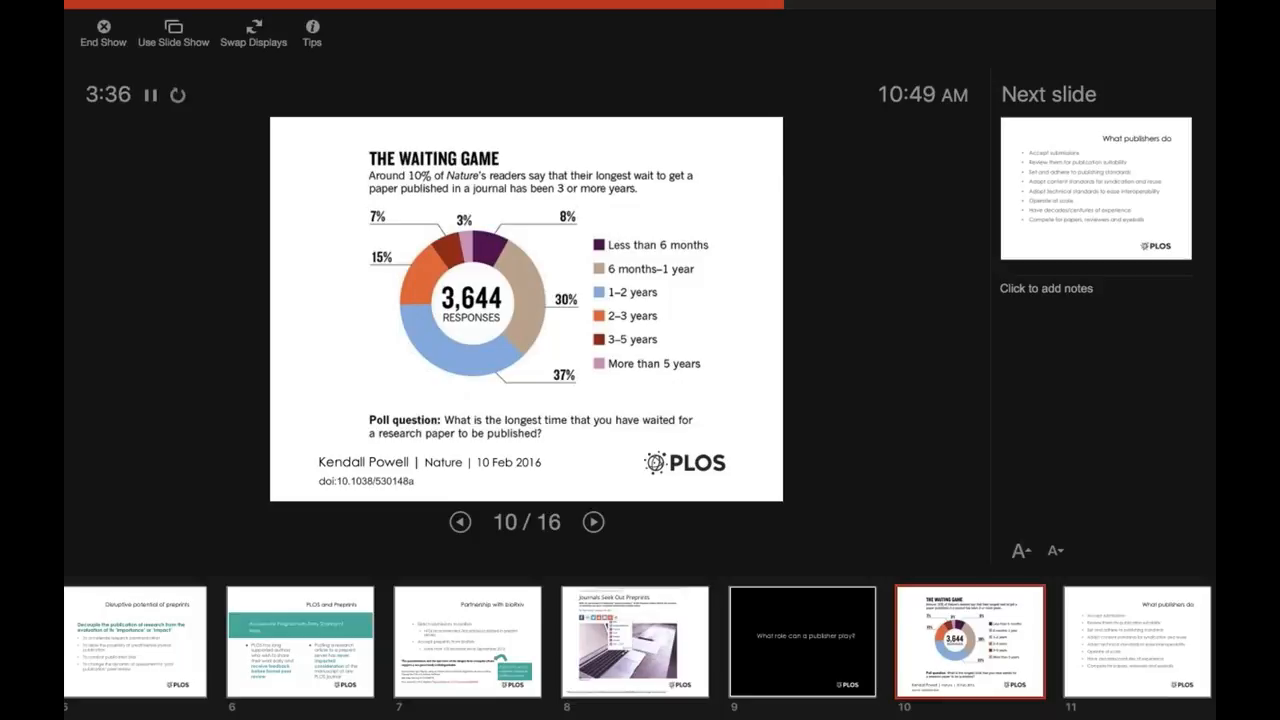
click(593, 522)
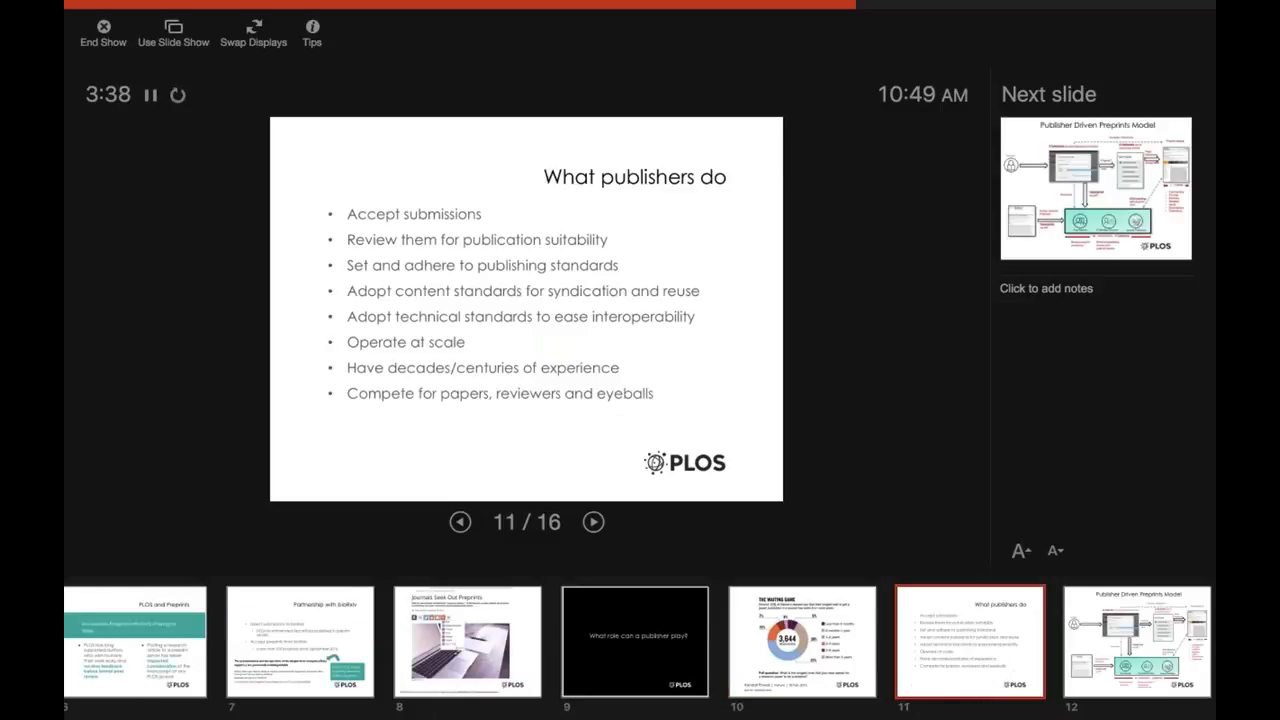
- Advance to slide 12, 'Publisher Driven Preprints Model', and present it
click(593, 522)
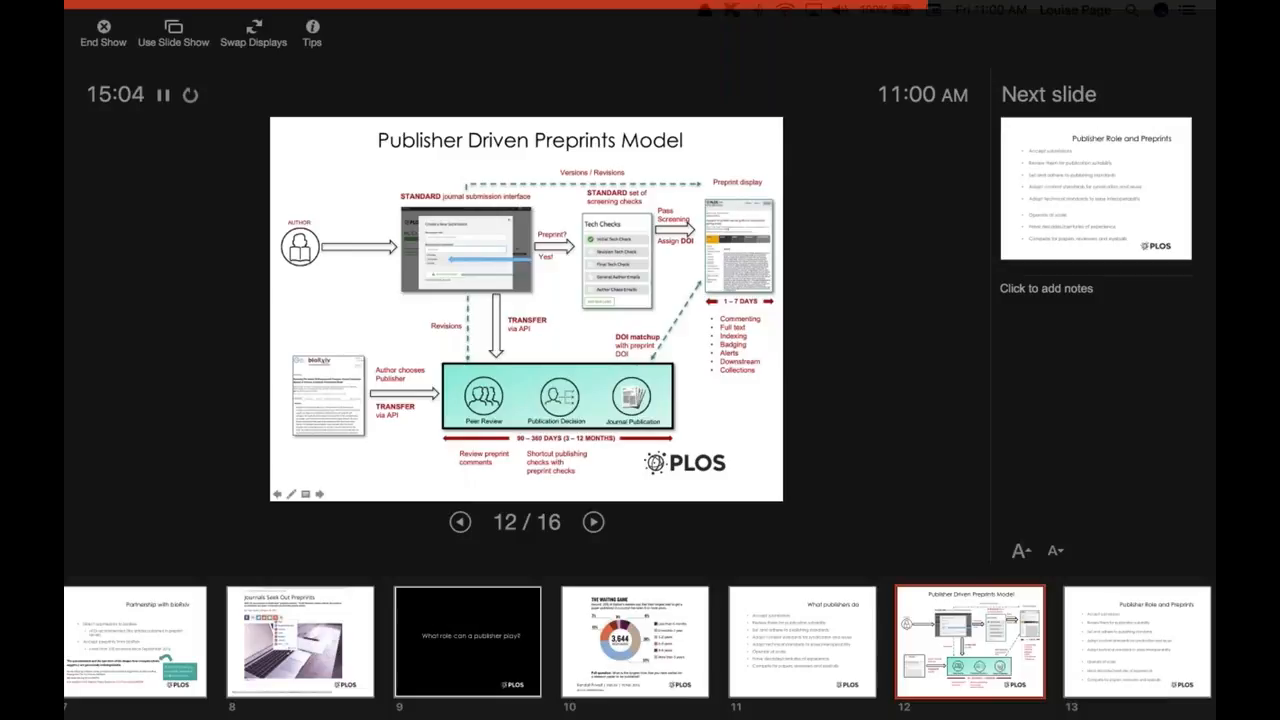
mouse_move(103, 28)
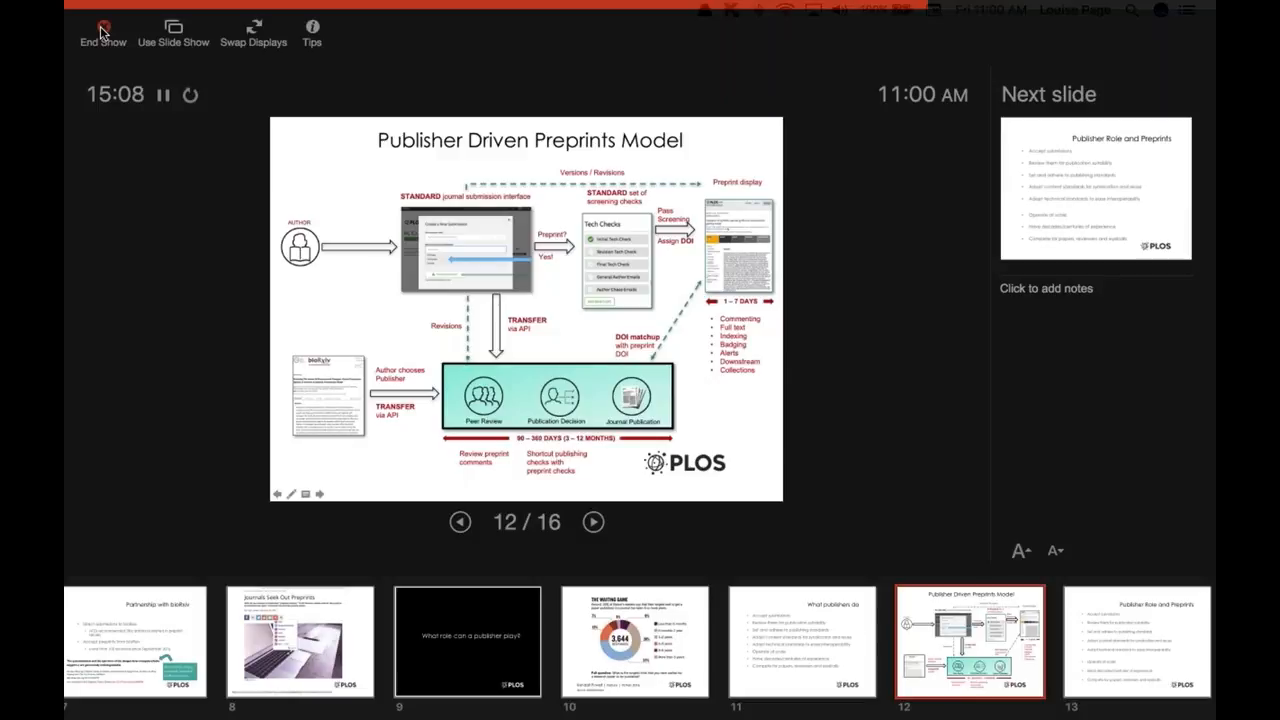
- End the slide show, returning to the normal editing view on slide 12
click(100, 28)
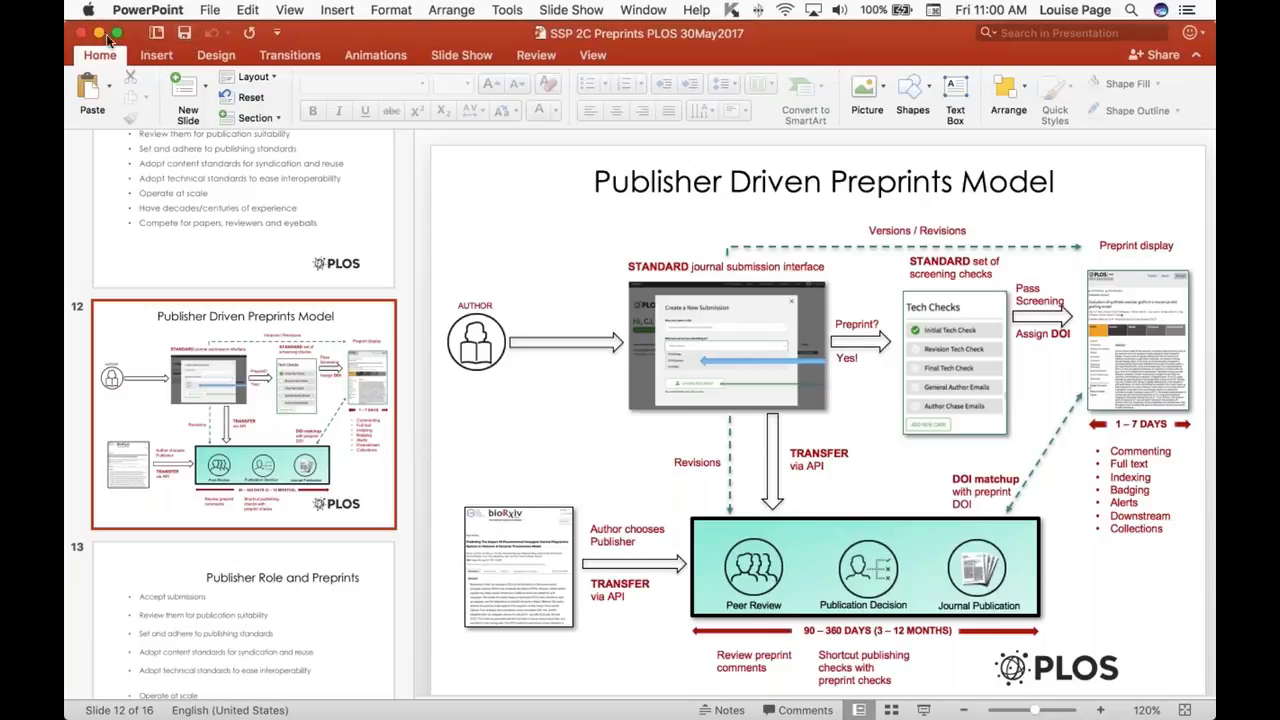
mouse_move(120, 40)
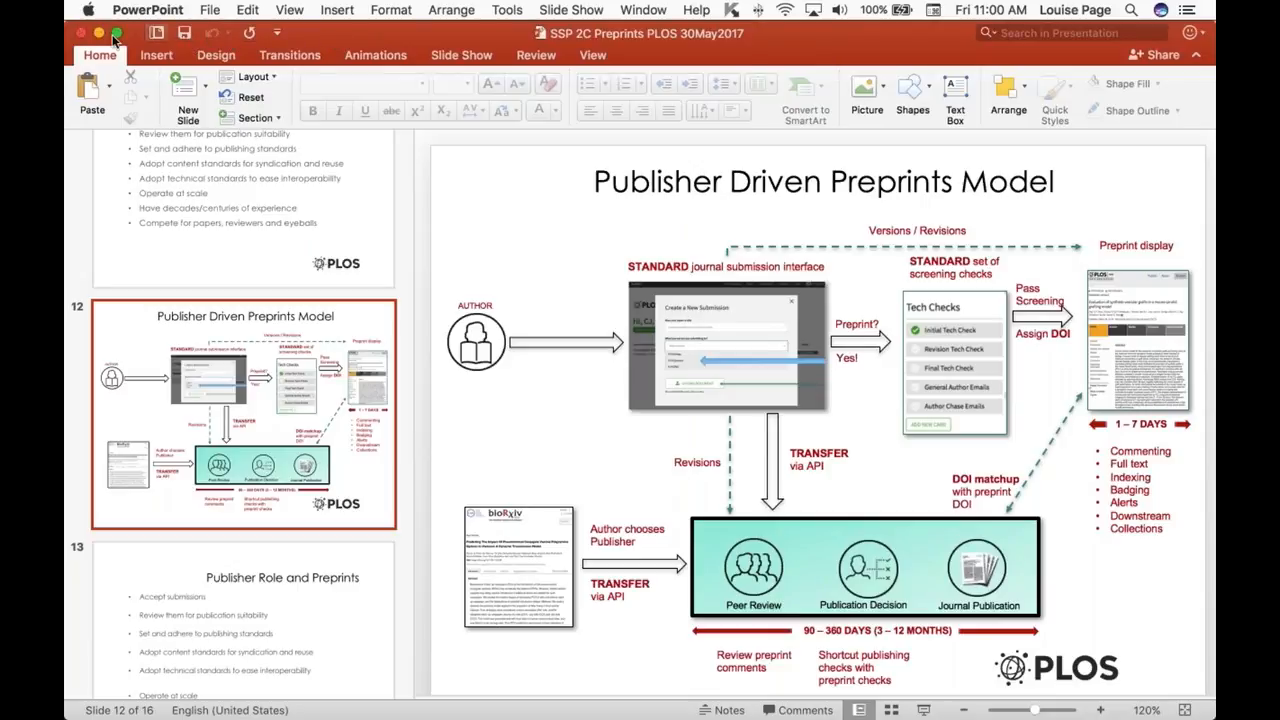
mouse_move(326, 37)
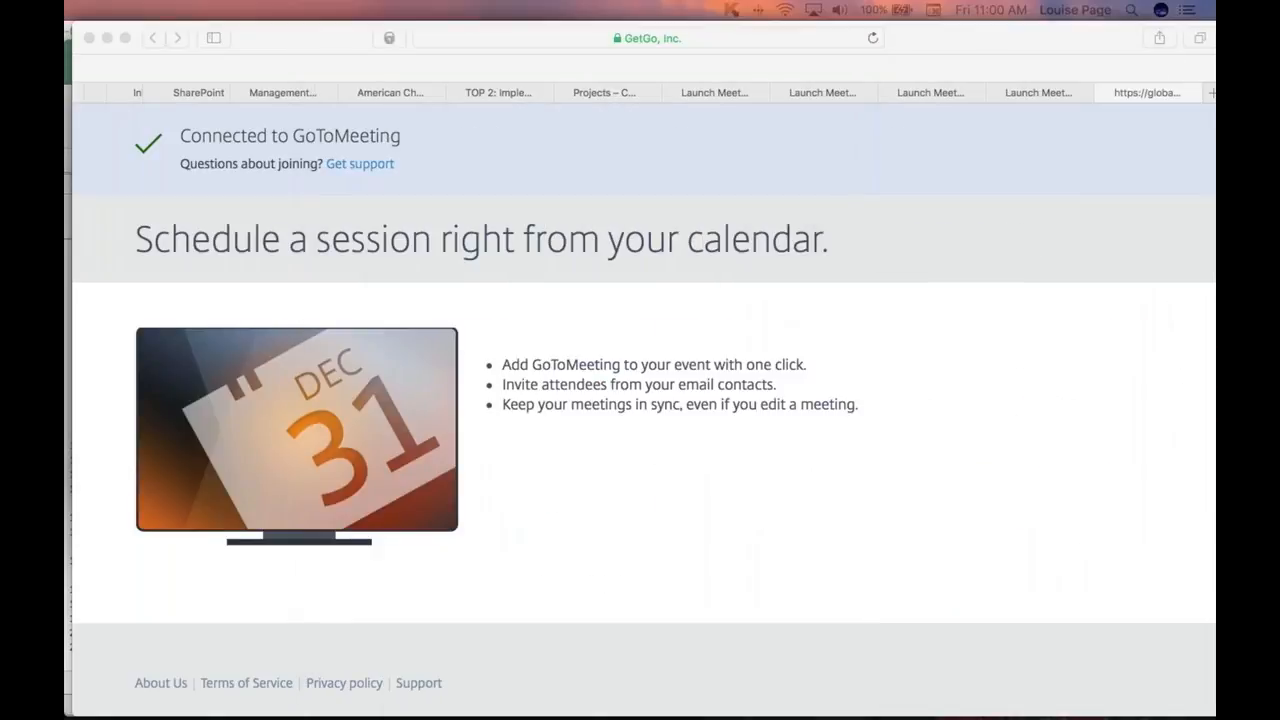
mouse_move(651, 124)
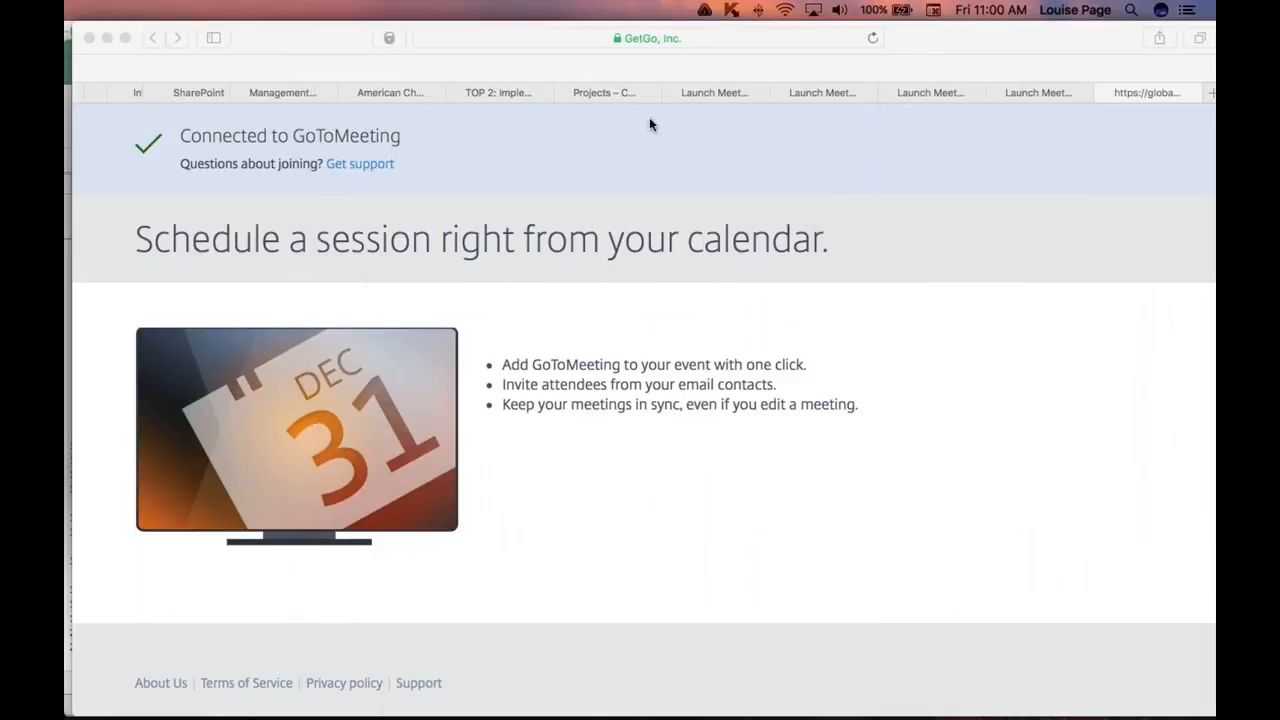
mouse_move(740, 119)
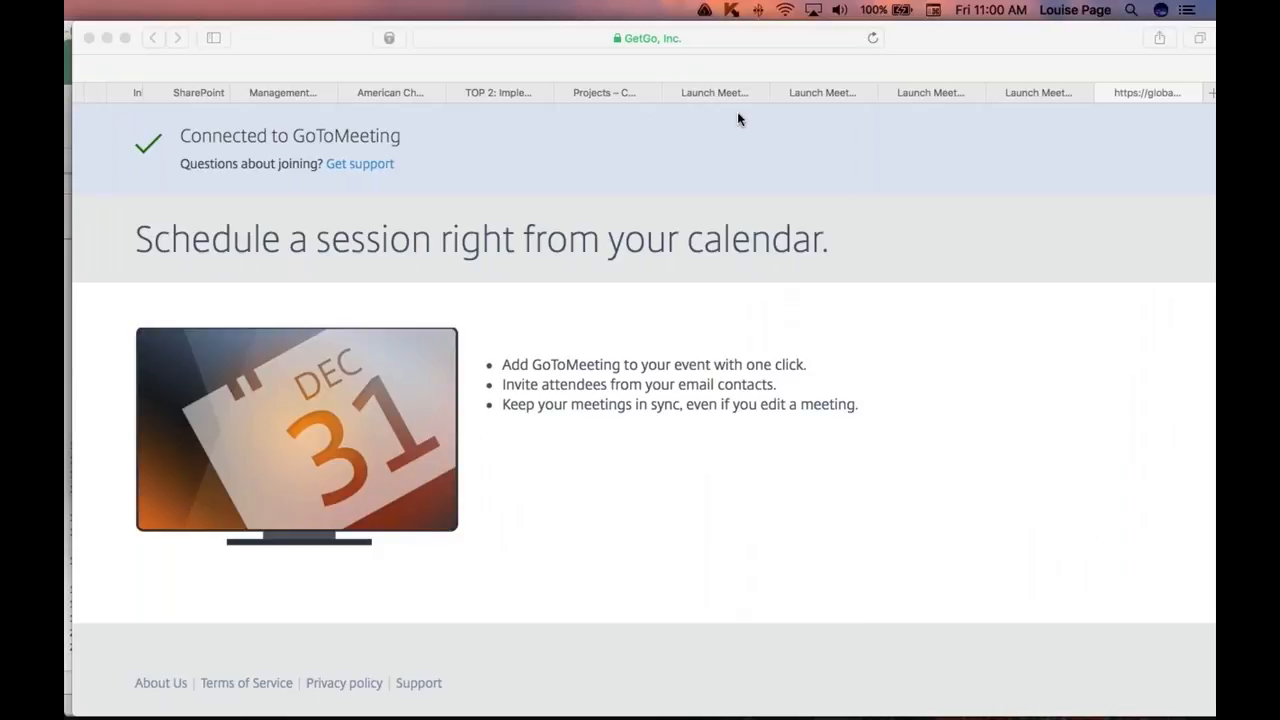